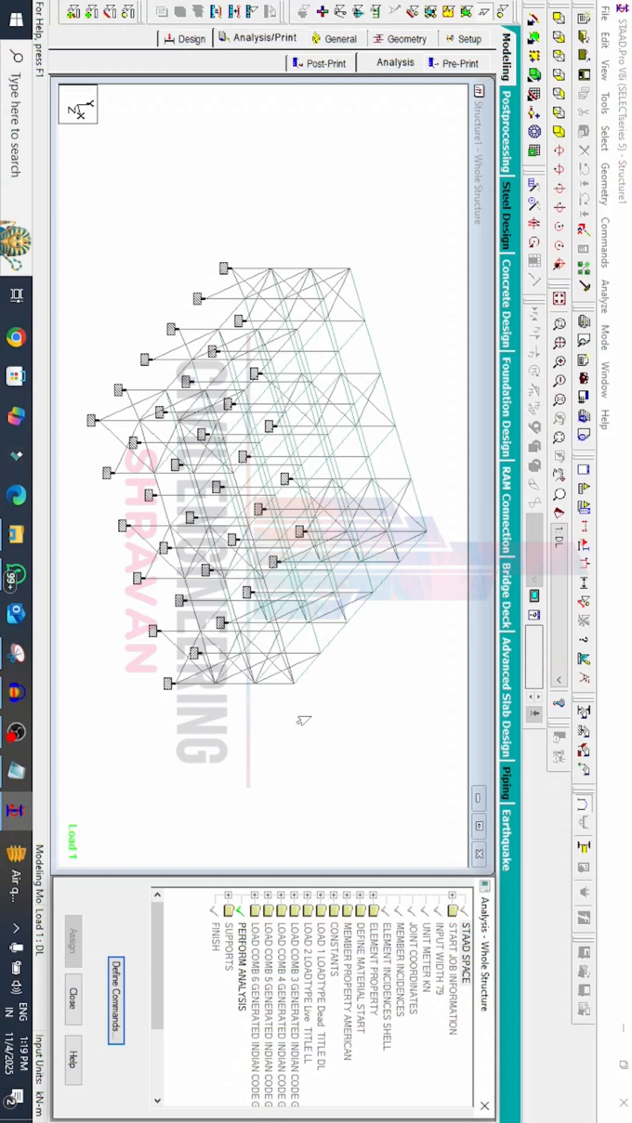
{"action": "mouse_move", "coordinate": [181, 462]}
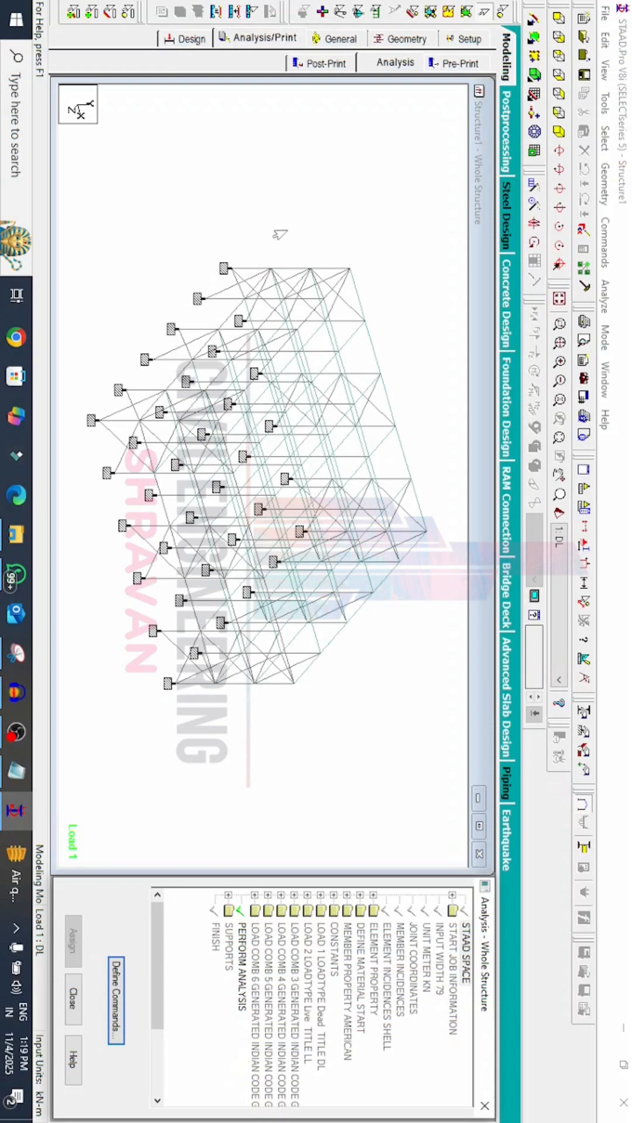
{"action": "mouse_move", "coordinate": [202, 223]}
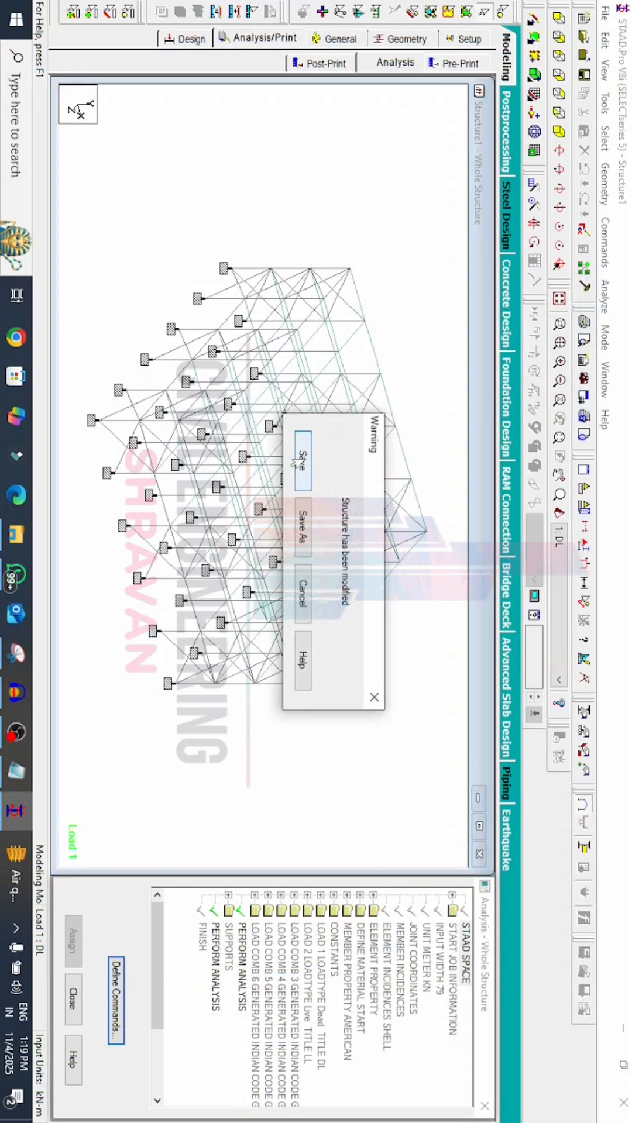
Save the modified structure, run the analysis reporting 2 errors, and dismiss the run report
{"action": "left_click", "coordinate": [301, 455]}
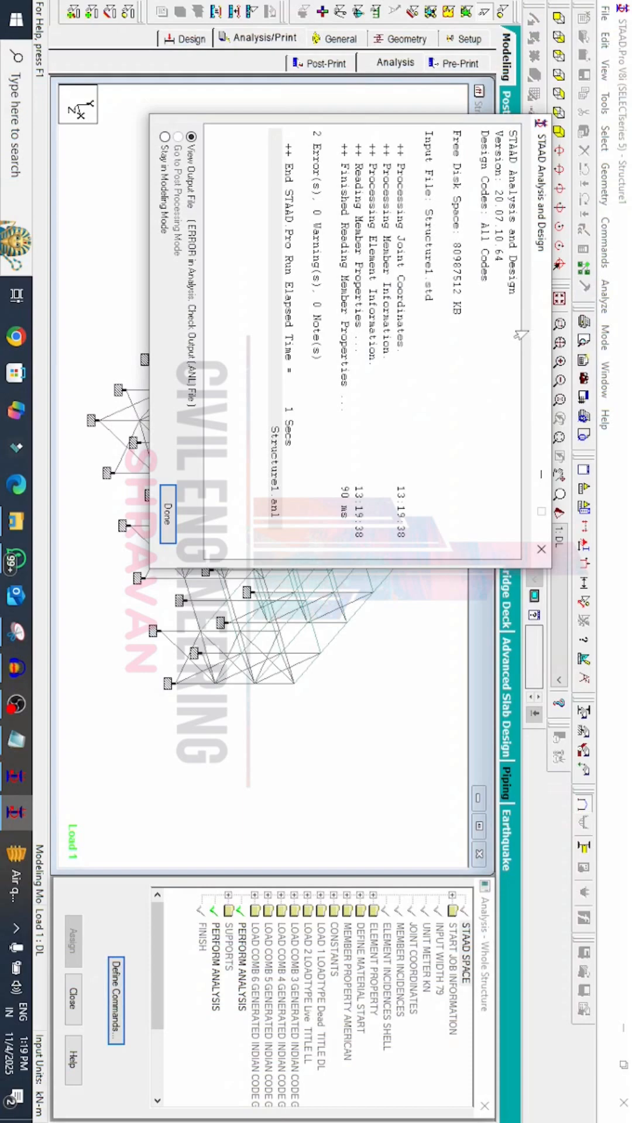
{"action": "mouse_move", "coordinate": [215, 186]}
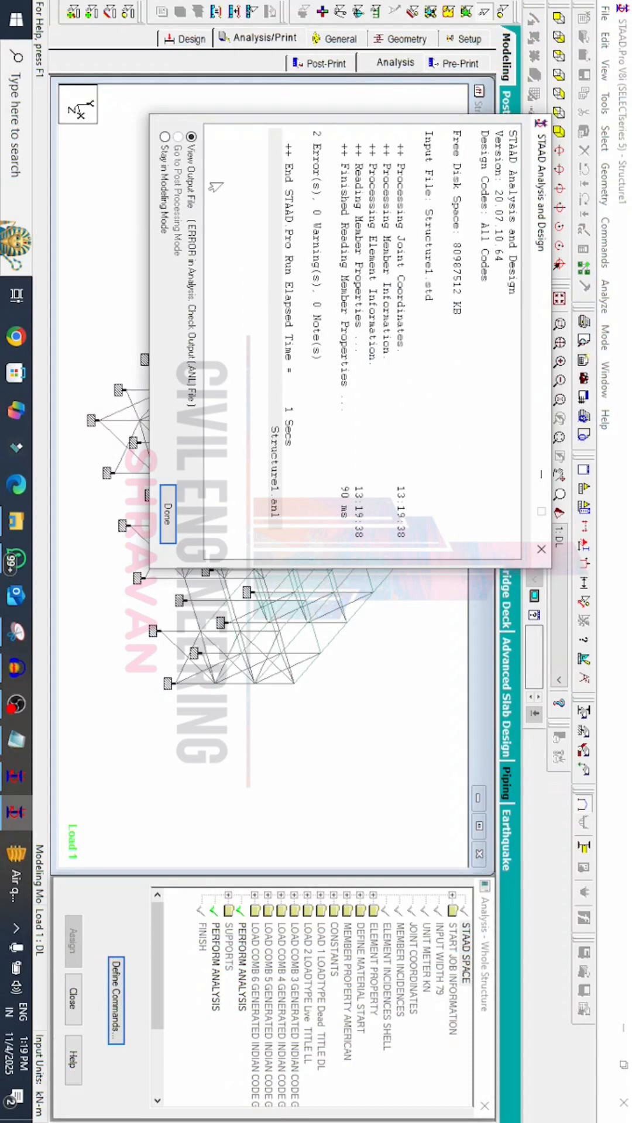
{"action": "left_click", "coordinate": [191, 137]}
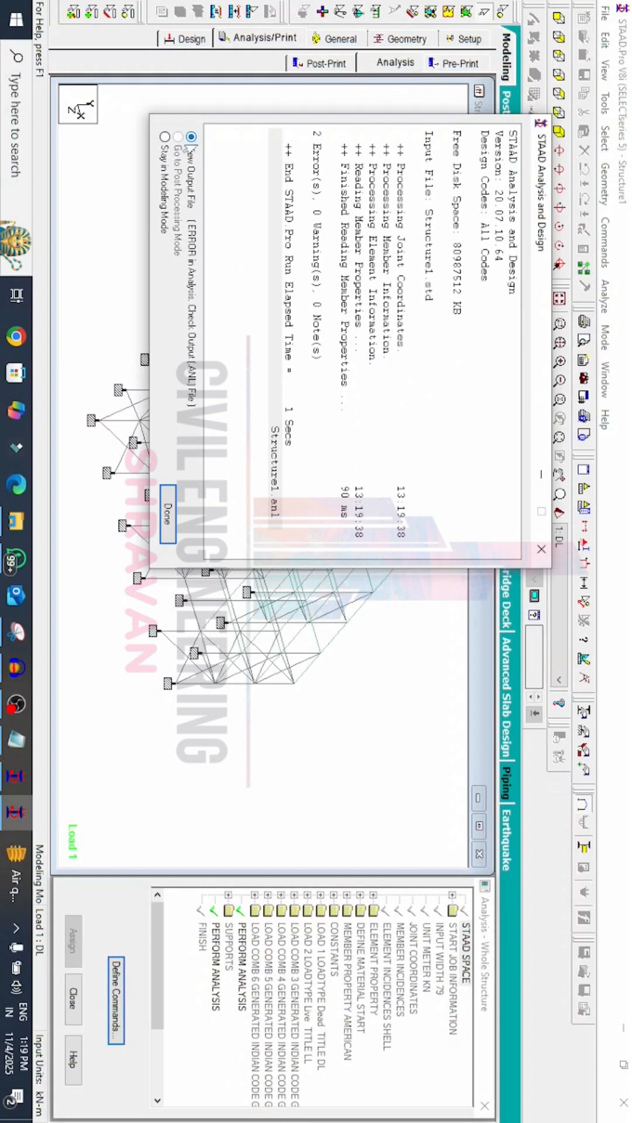
{"action": "left_click", "coordinate": [163, 514]}
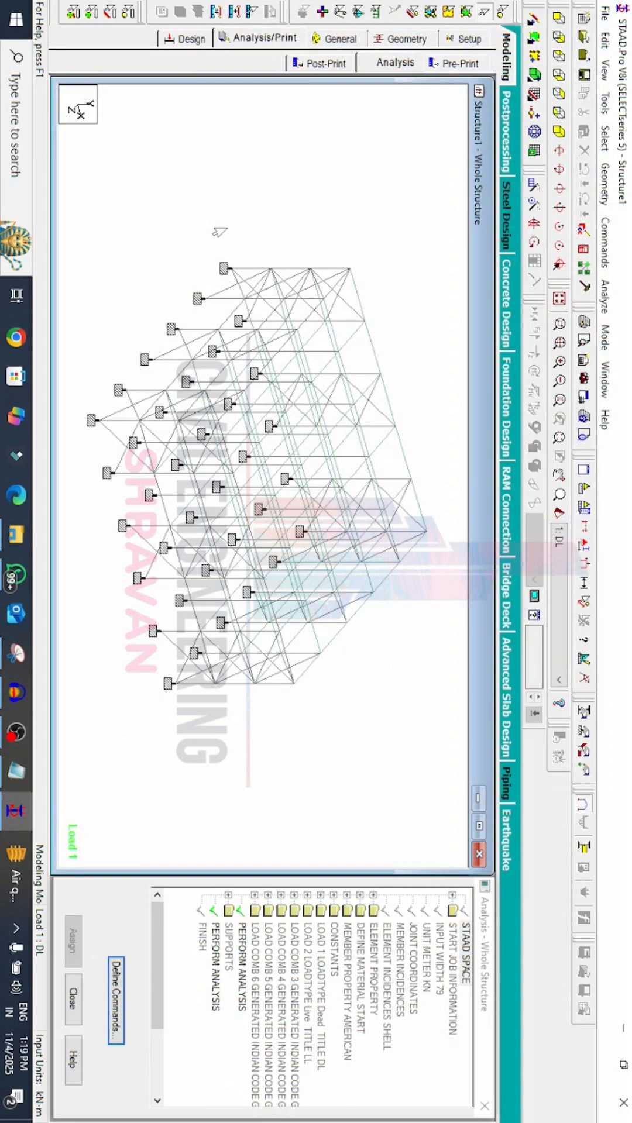
{"action": "mouse_move", "coordinate": [220, 230]}
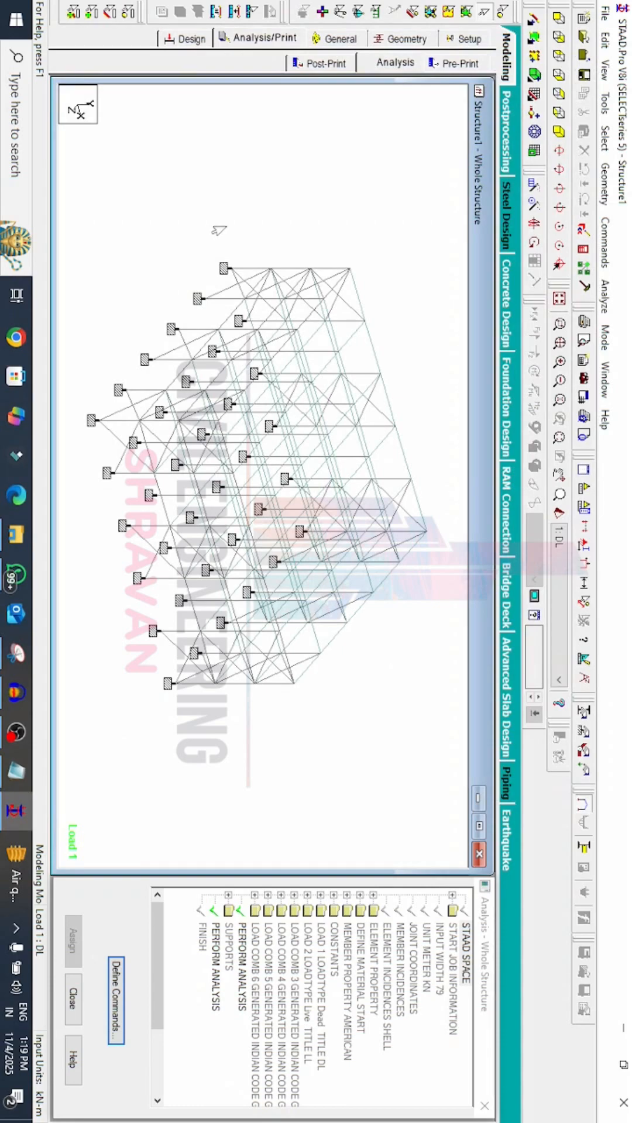
Bring up the model's input command file in the STAAD Editor
{"action": "left_click", "coordinate": [602, 38]}
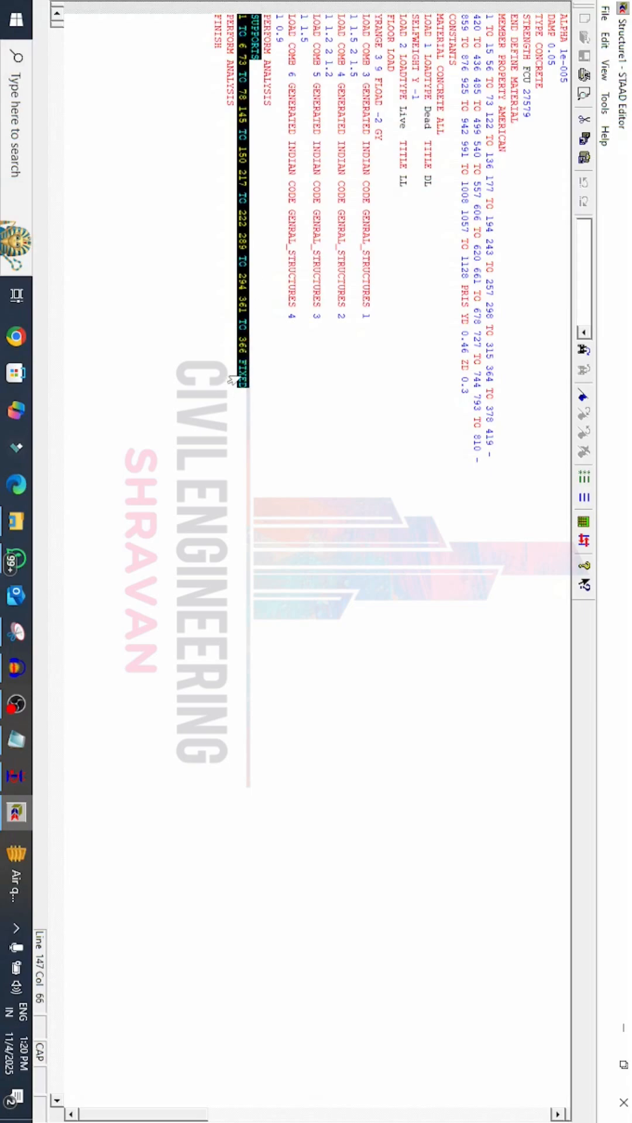
Relocate the SUPPORTS fixed-joint lines after END DEFINE MATERIAL and save the input file
{"action": "right_click", "coordinate": [236, 378]}
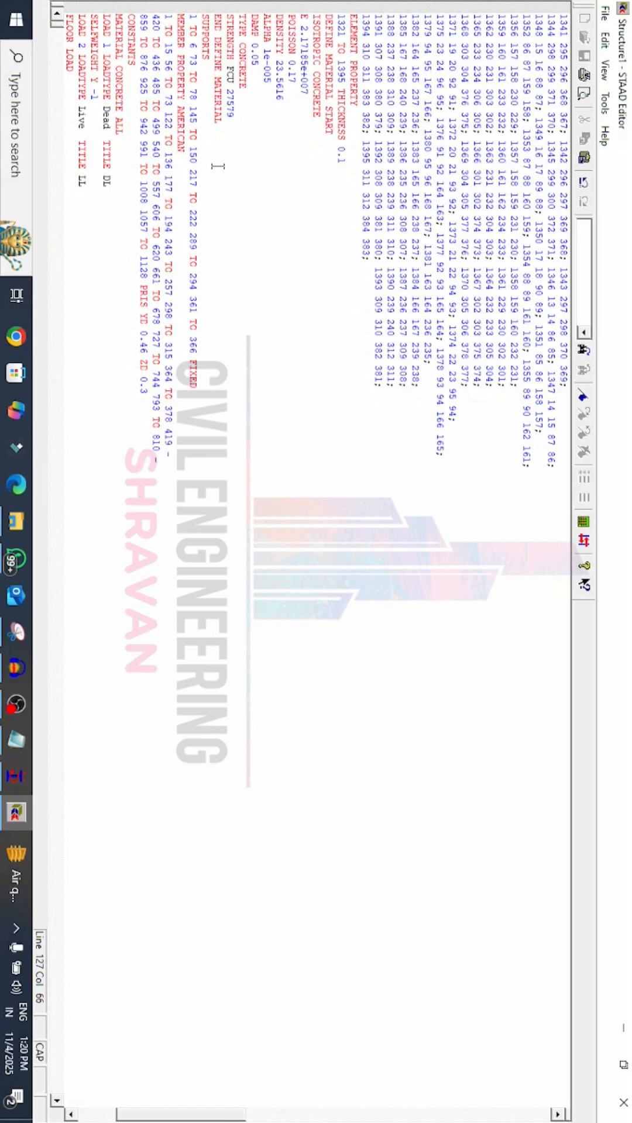
{"action": "left_click", "coordinate": [601, 14]}
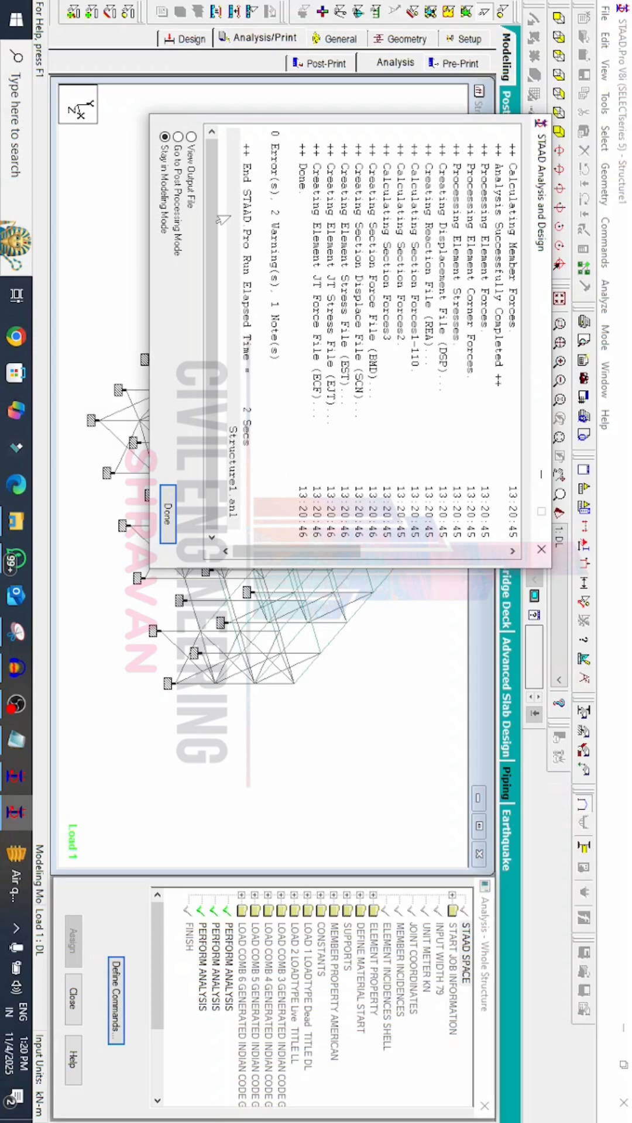
Go to Post Processing after the 0-error run and accept the selected load cases for displacement results
{"action": "left_click", "coordinate": [164, 516]}
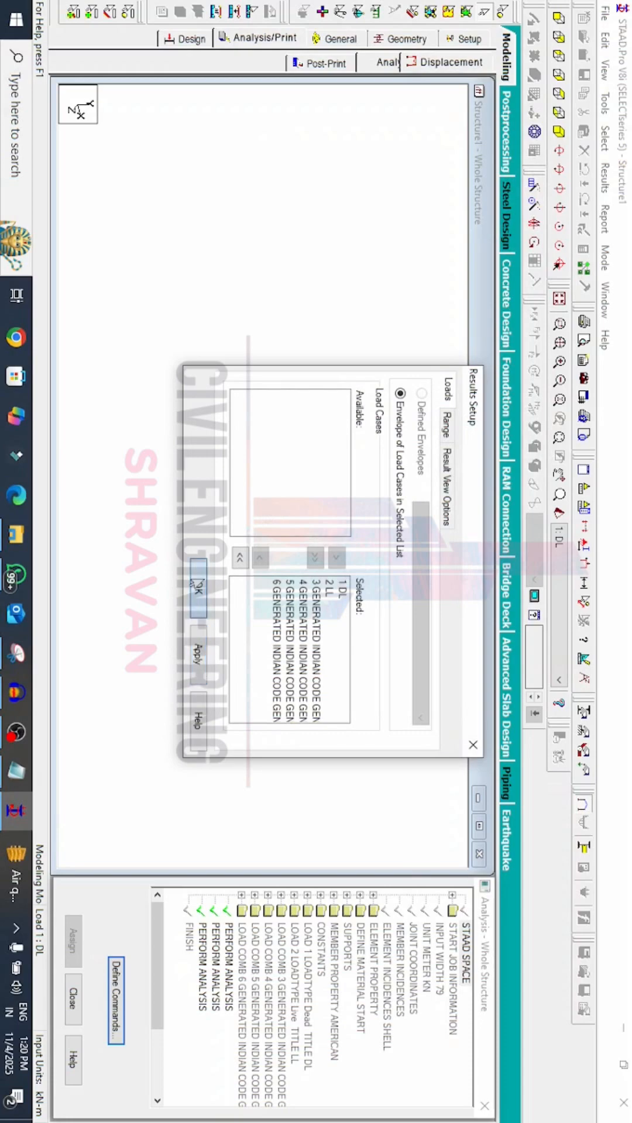
{"action": "left_click", "coordinate": [199, 589]}
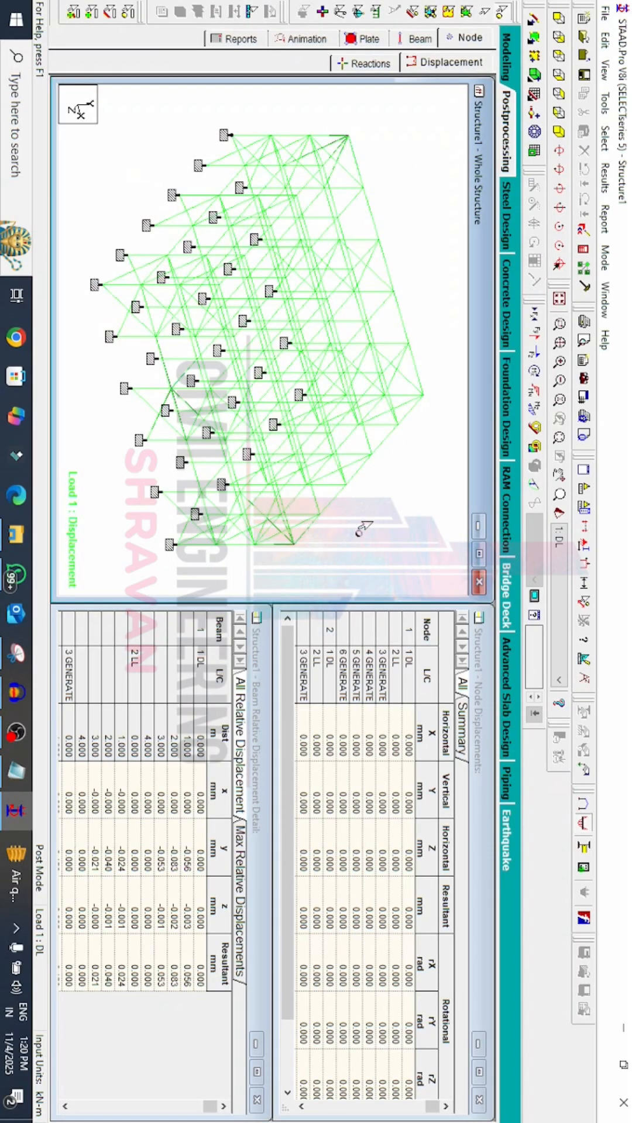